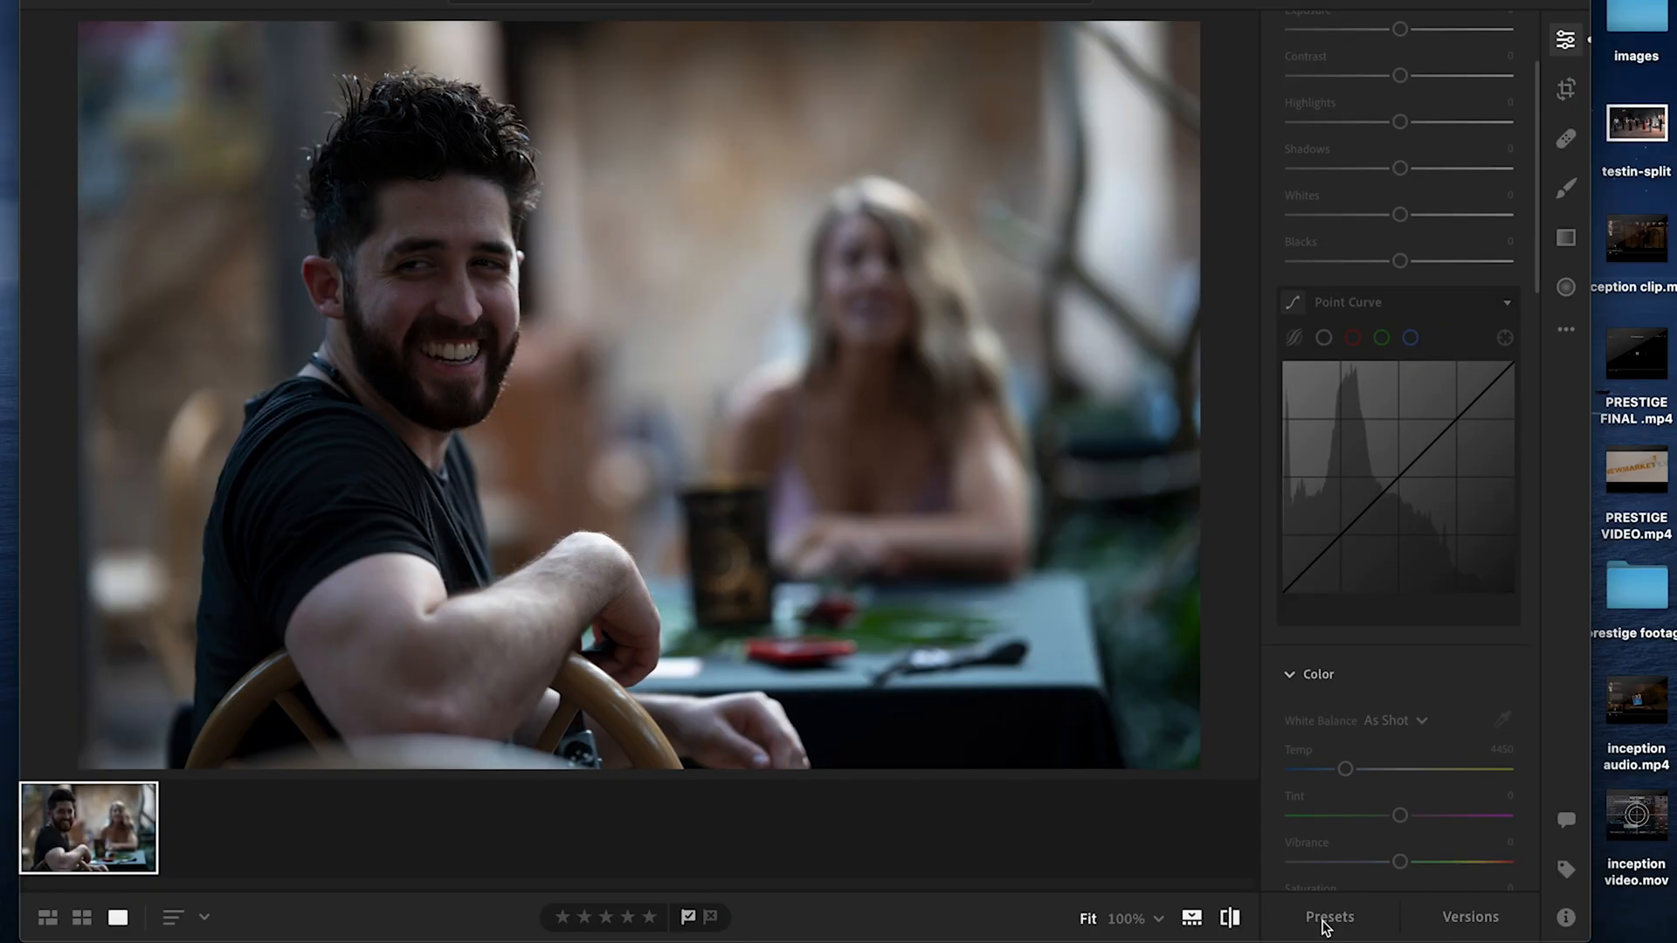
- Apply the warm preset to the portrait, lifting shadows and boosting vibrance
{"action": "left_click", "coordinate": [1329, 917]}
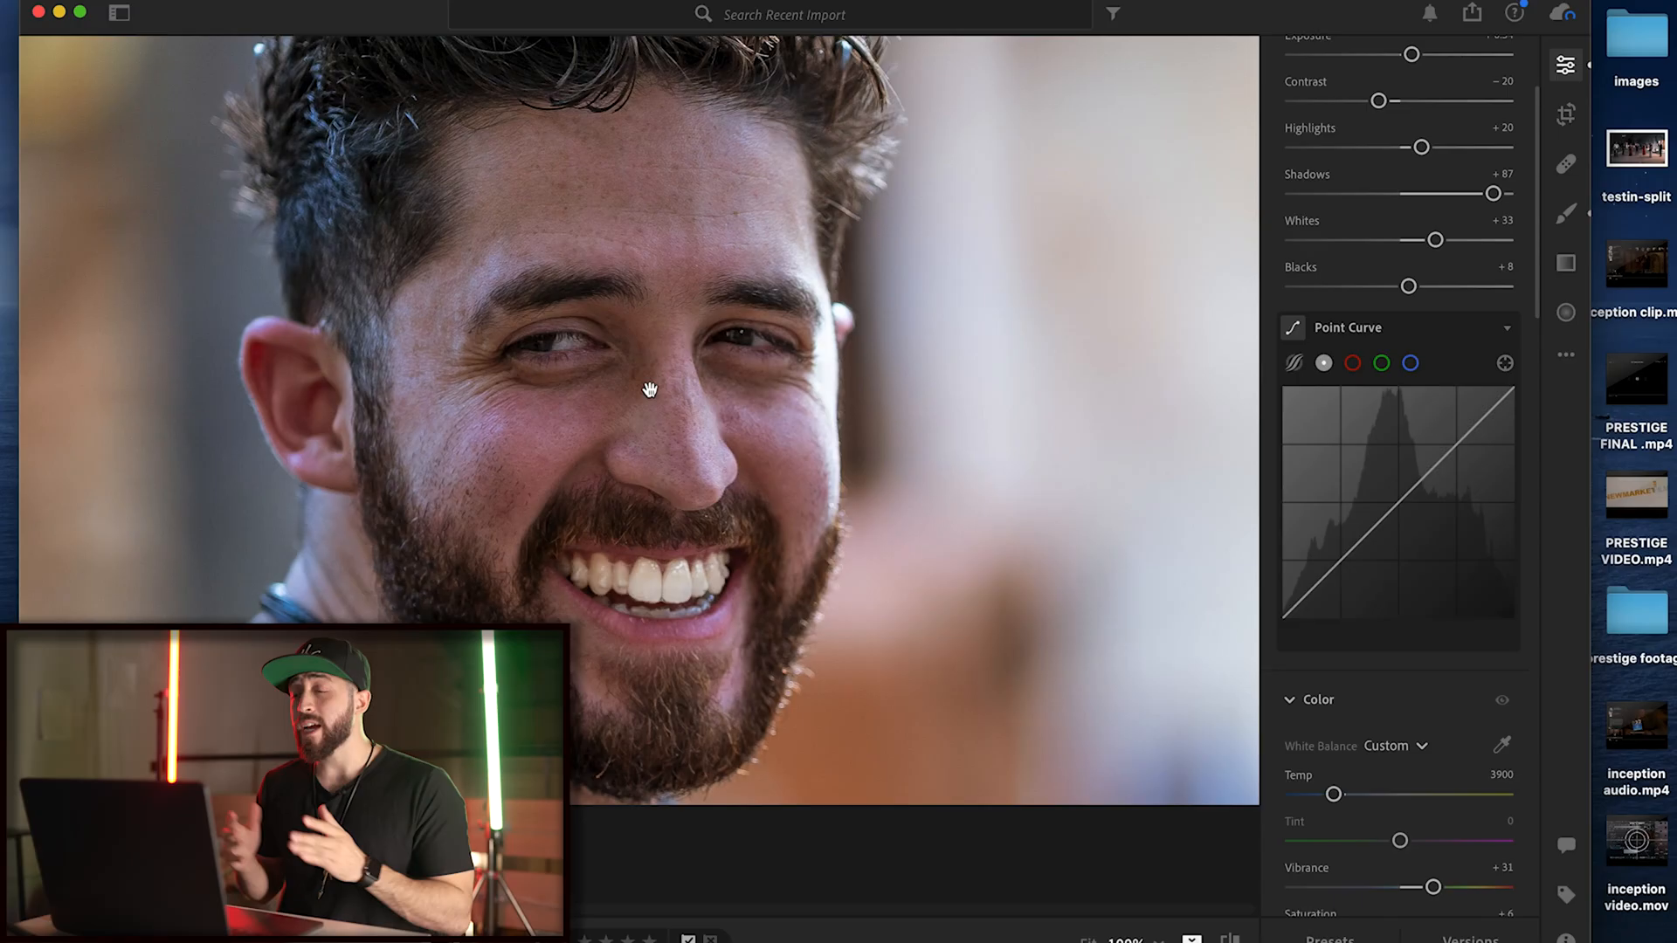
- Brush a mask over the man's forehead, cheeks and nose, then erase it from the beard
{"action": "left_click", "coordinate": [1565, 211]}
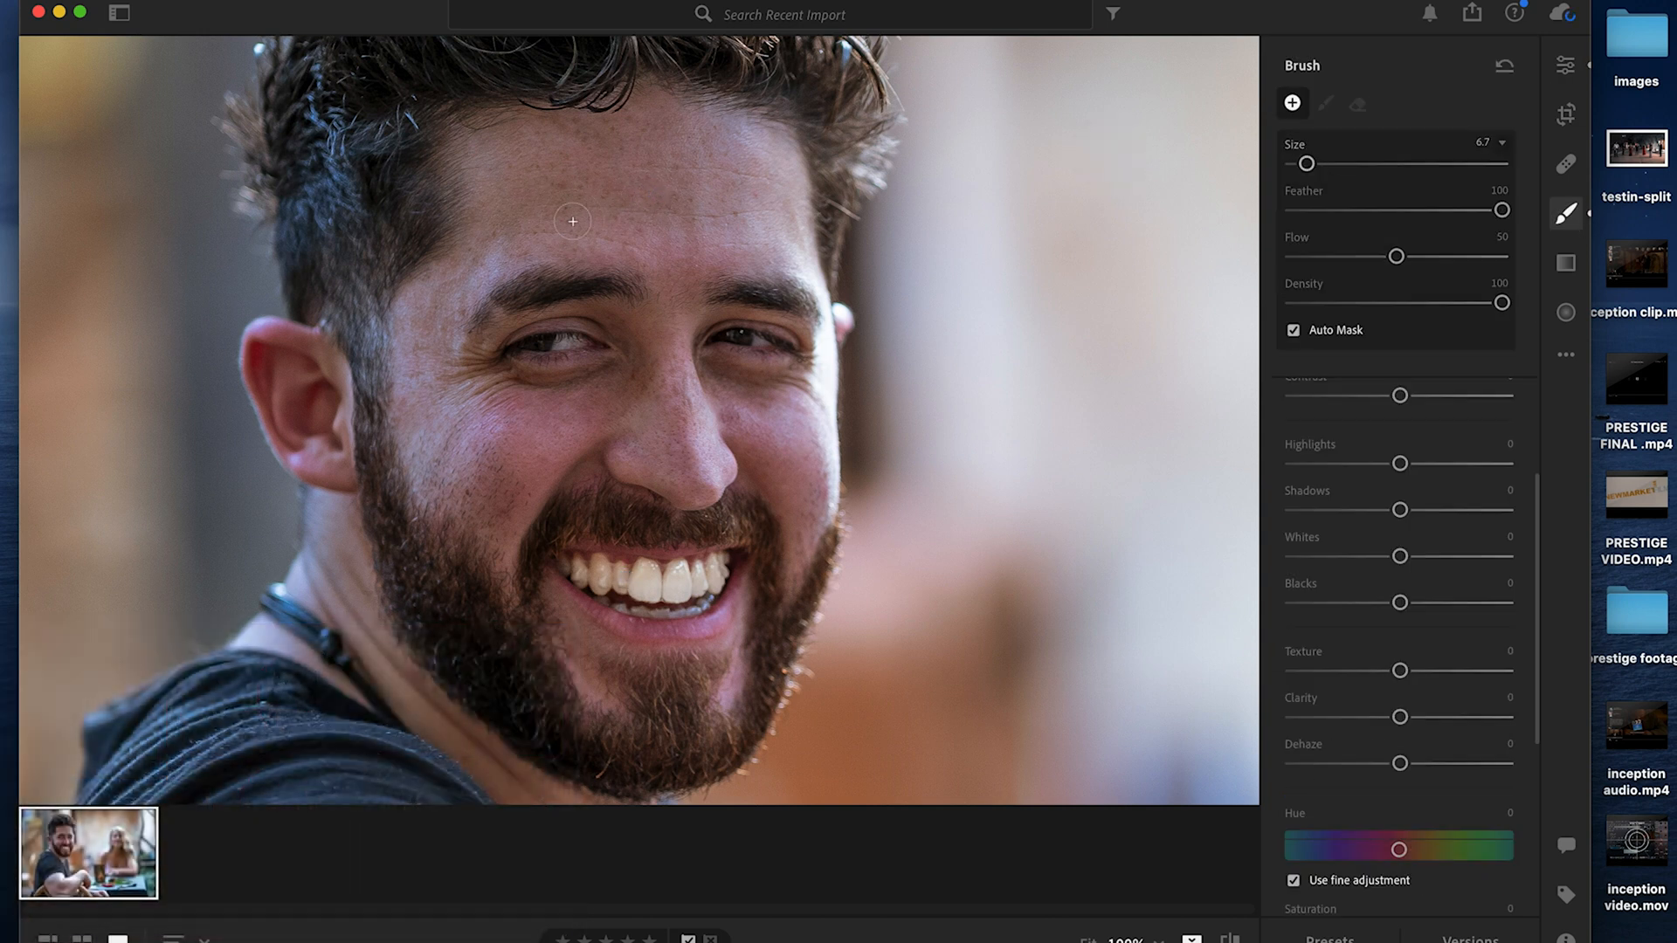
{"action": "mouse_move", "coordinate": [583, 190]}
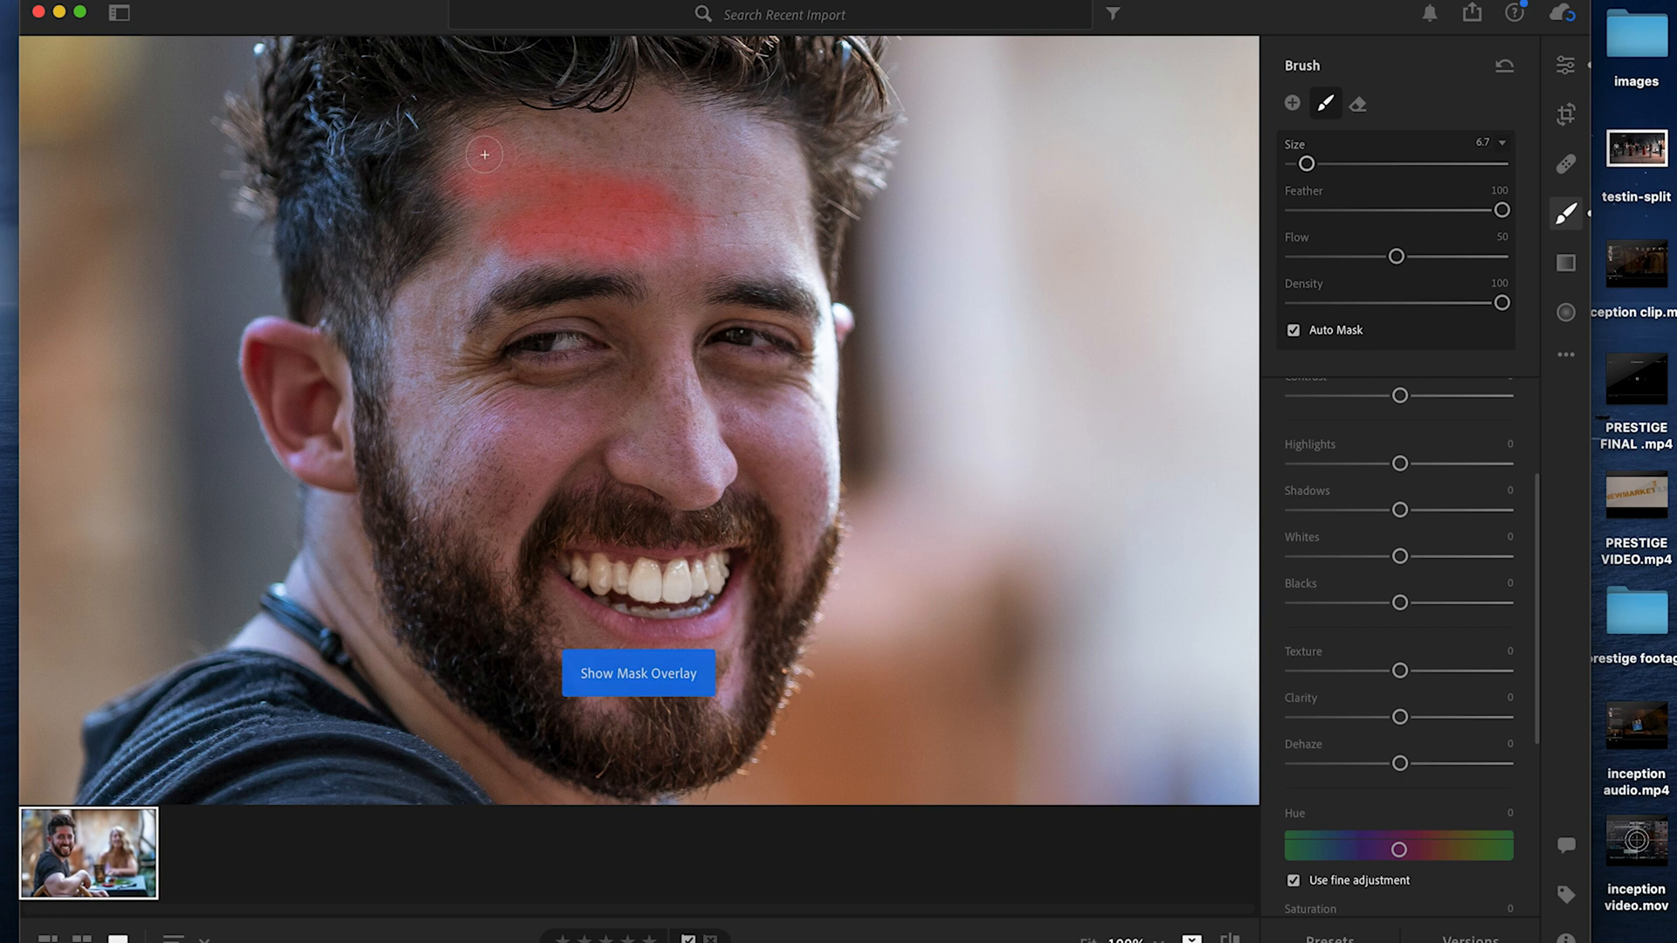
{"action": "left_click_drag", "start_coordinate": [484, 154], "coordinate": [670, 276]}
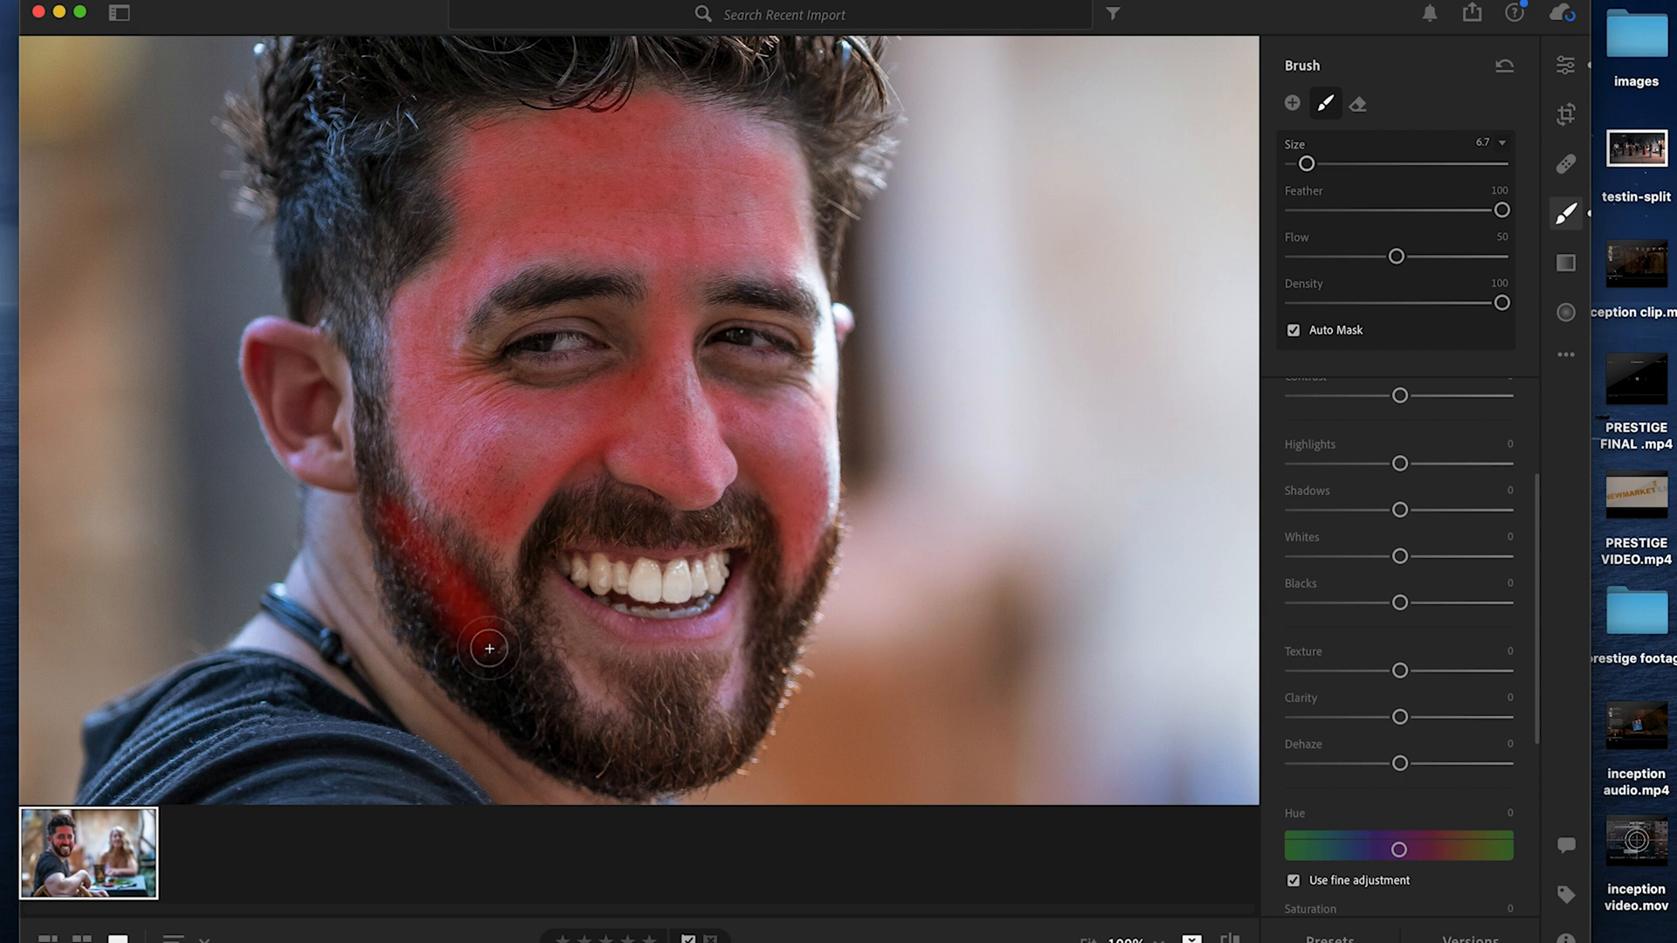
{"action": "left_click", "coordinate": [1357, 103]}
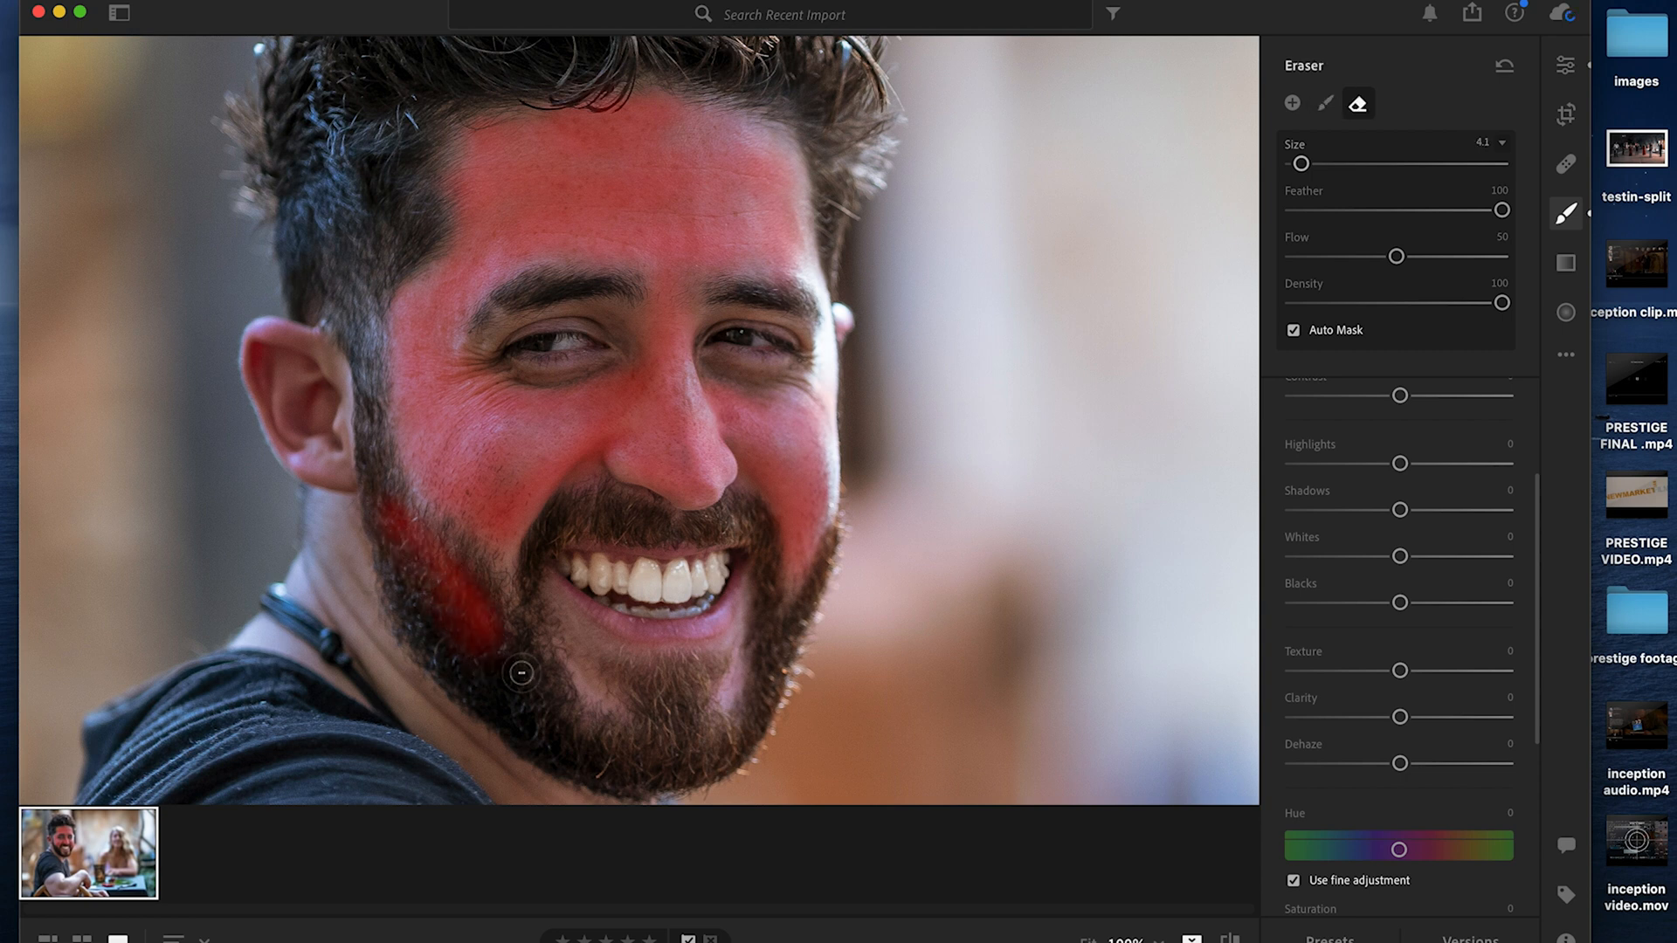
{"action": "left_click", "coordinate": [1325, 103]}
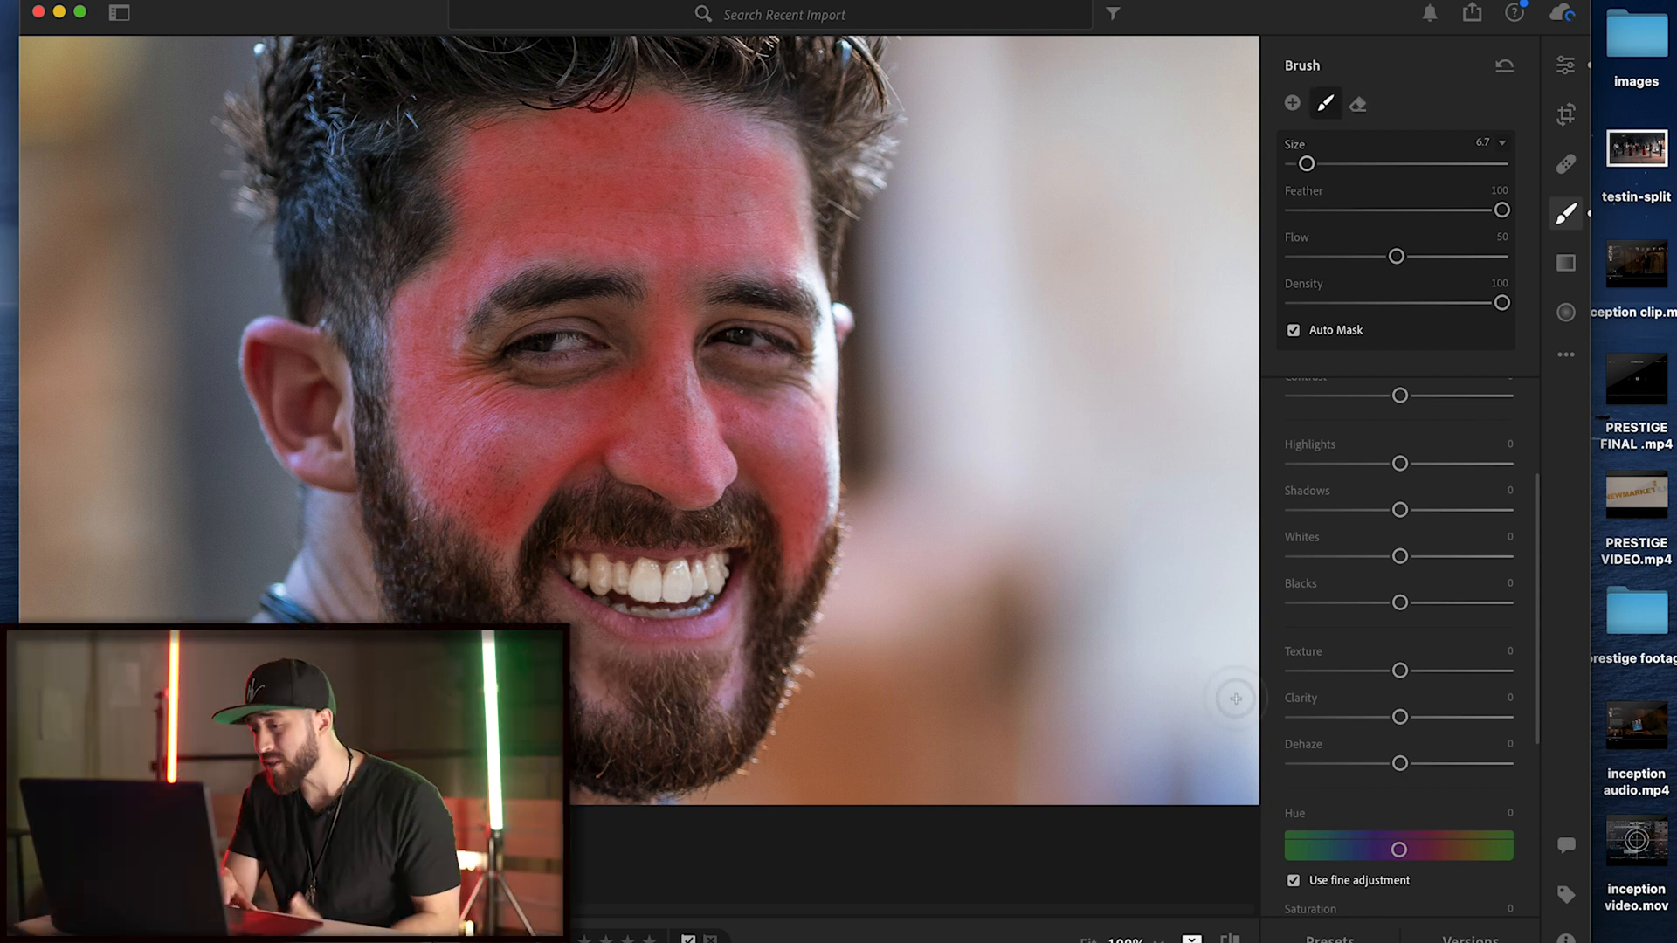
{"action": "scroll", "scroll_direction": "down", "scroll_amount": 3}
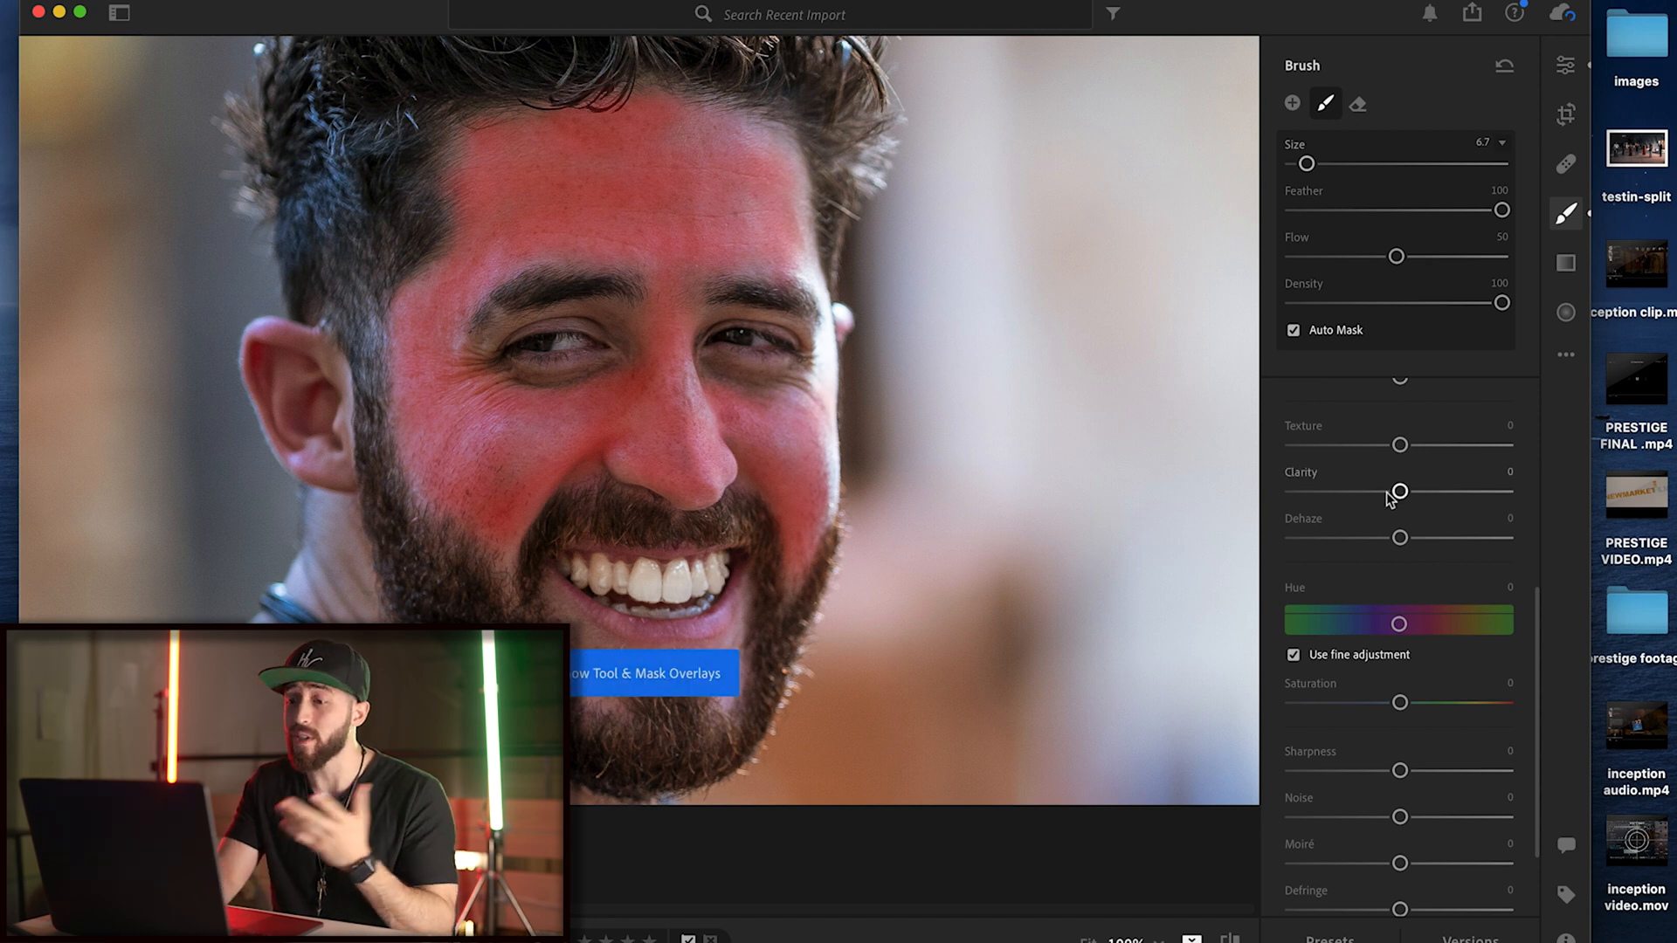
{"action": "left_click", "coordinate": [641, 673]}
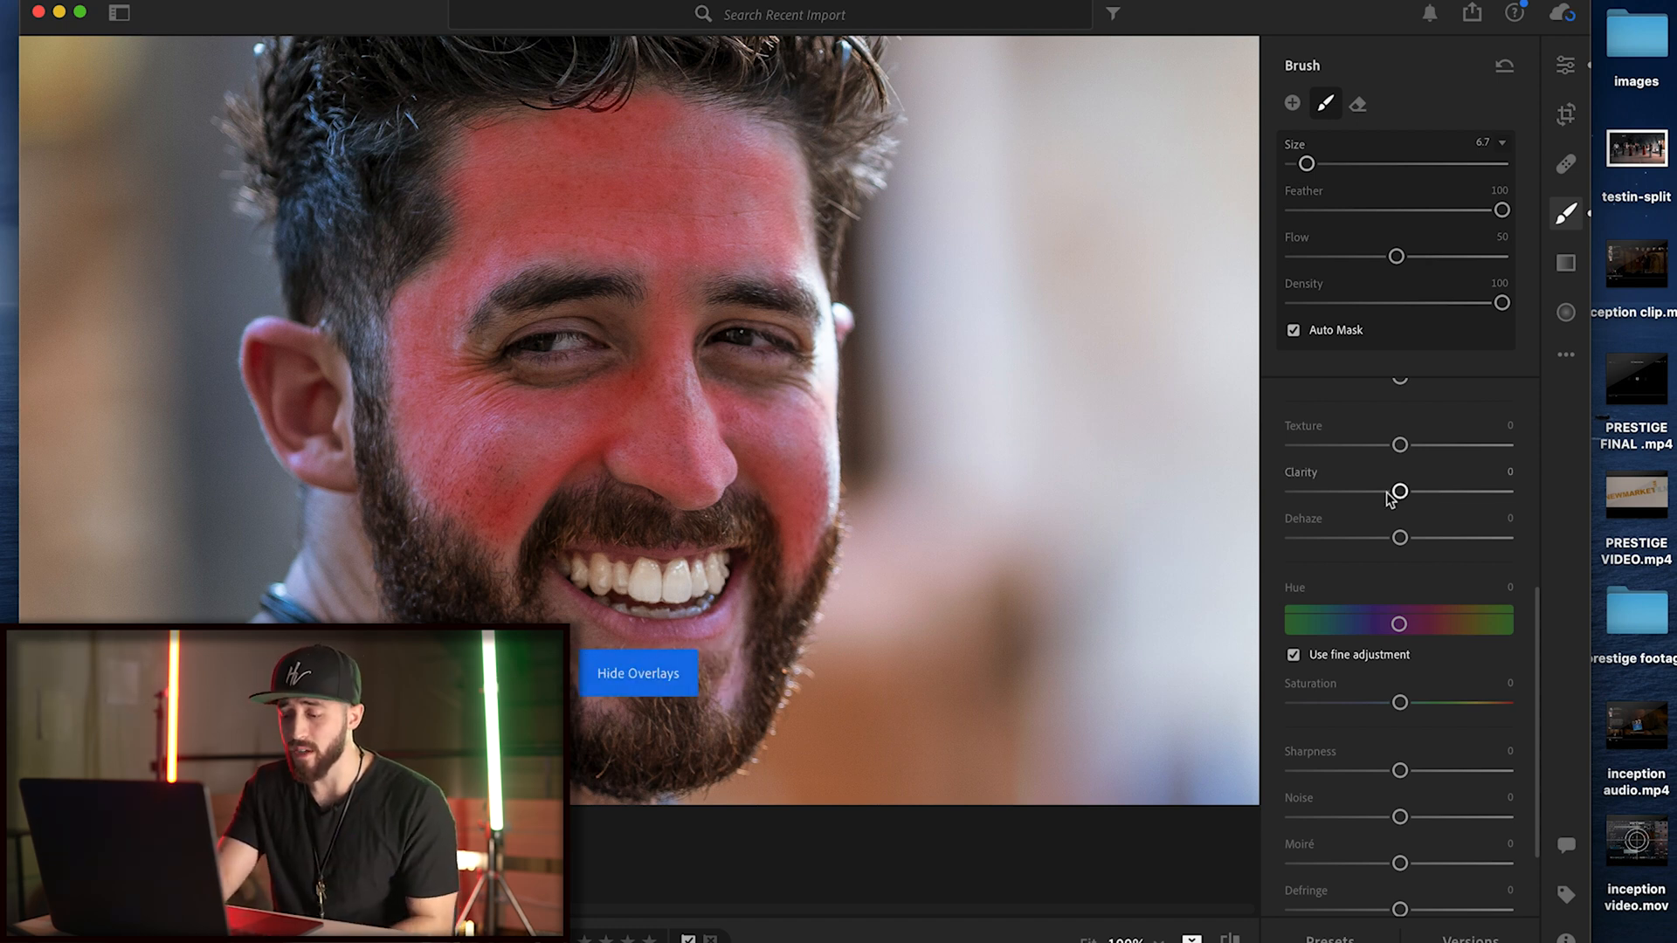